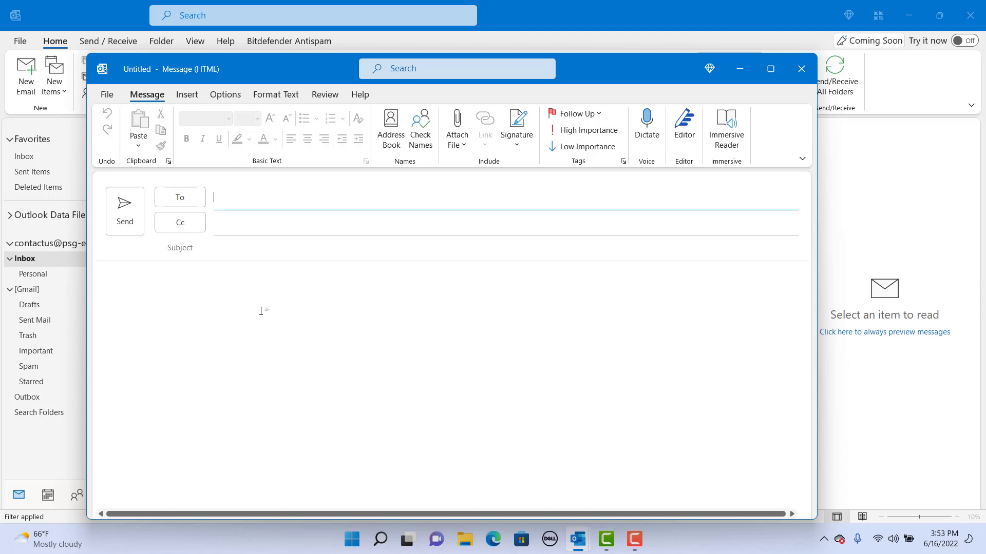
# Step: Enter and select the CONFIDENTIAL don't-forward sentence, then bring up the Quick Parts options for saving it
pyautogui.write("CONFIDENTIAL: Please don't forward this email because it contains sensitive company information.")
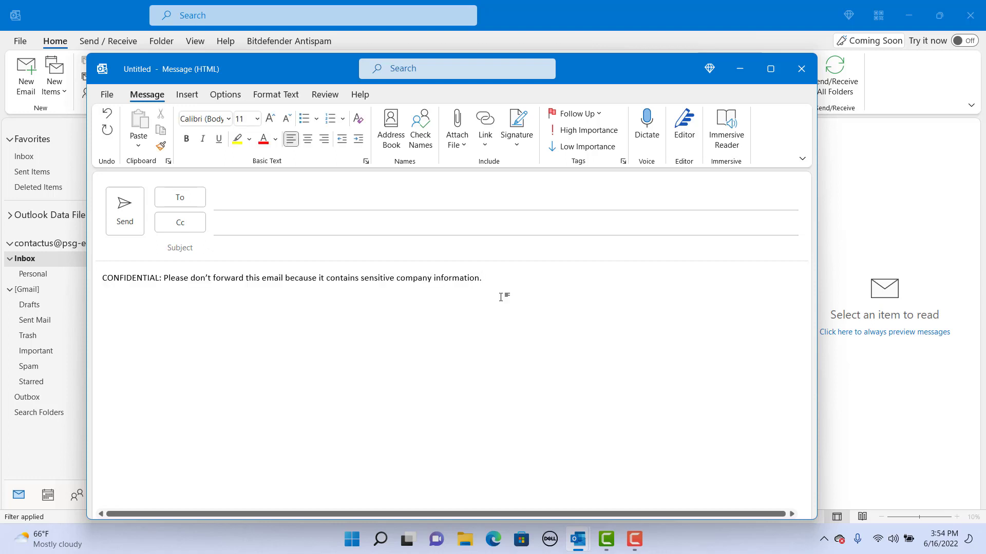
pyautogui.doubleClick(129, 278)
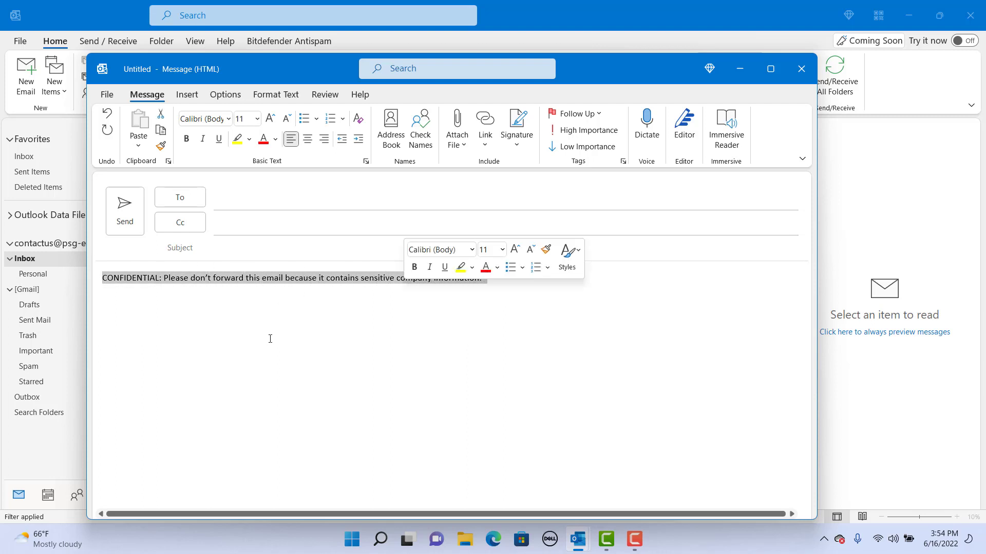
pyautogui.click(187, 94)
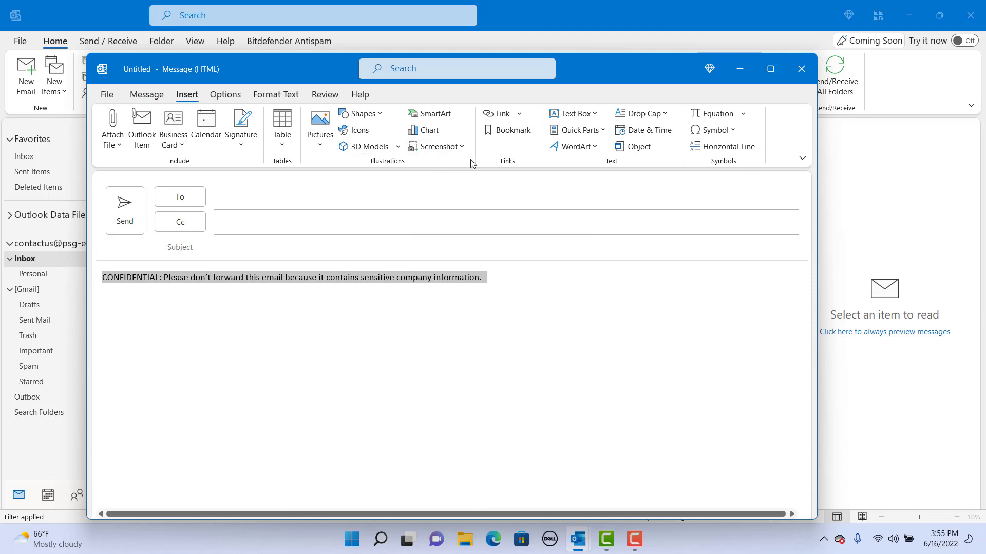
pyautogui.click(574, 130)
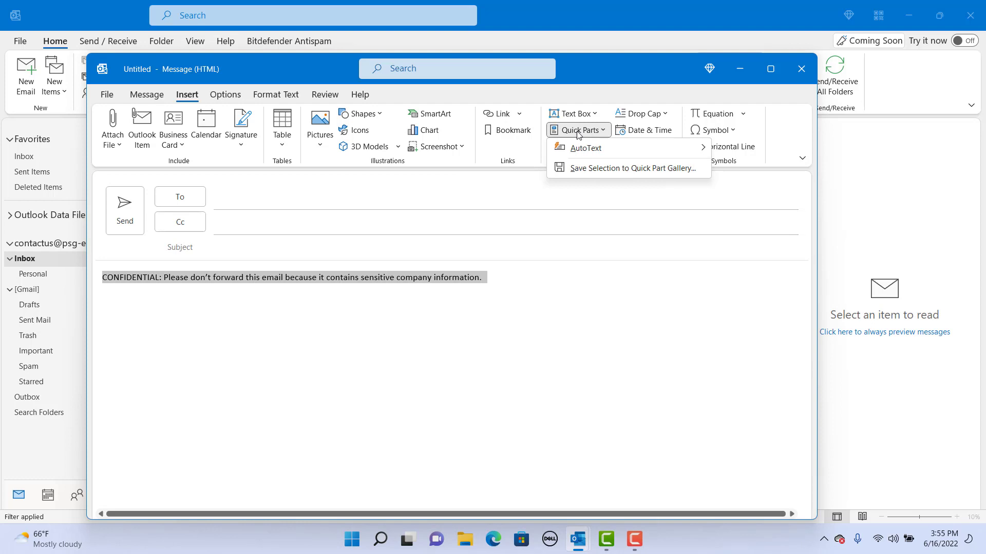
pyautogui.moveTo(606, 172)
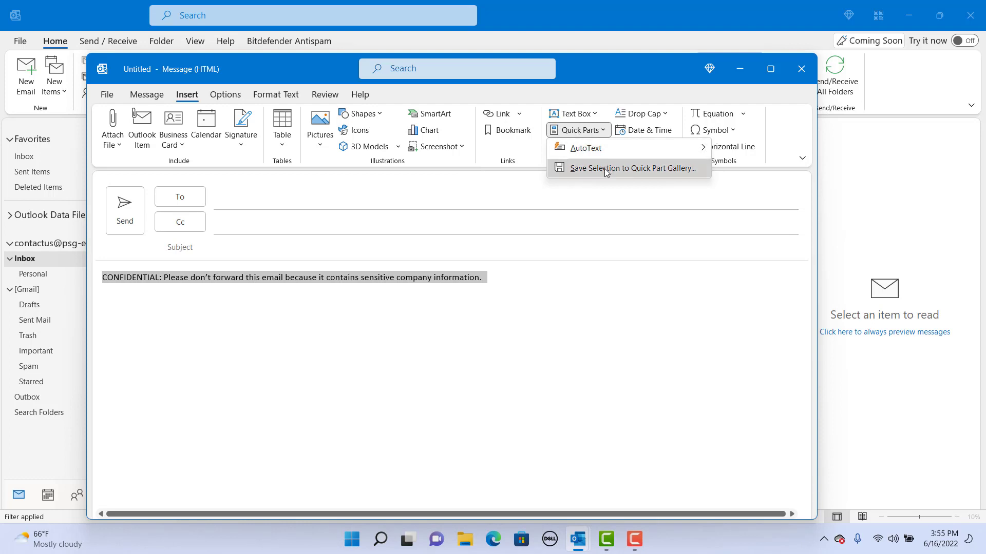
# Step: Save the selection as a Quick Part named CONFIDENTIAL with description 'Confidential note', gallery Quick Parts, insert content only
pyautogui.click(607, 167)
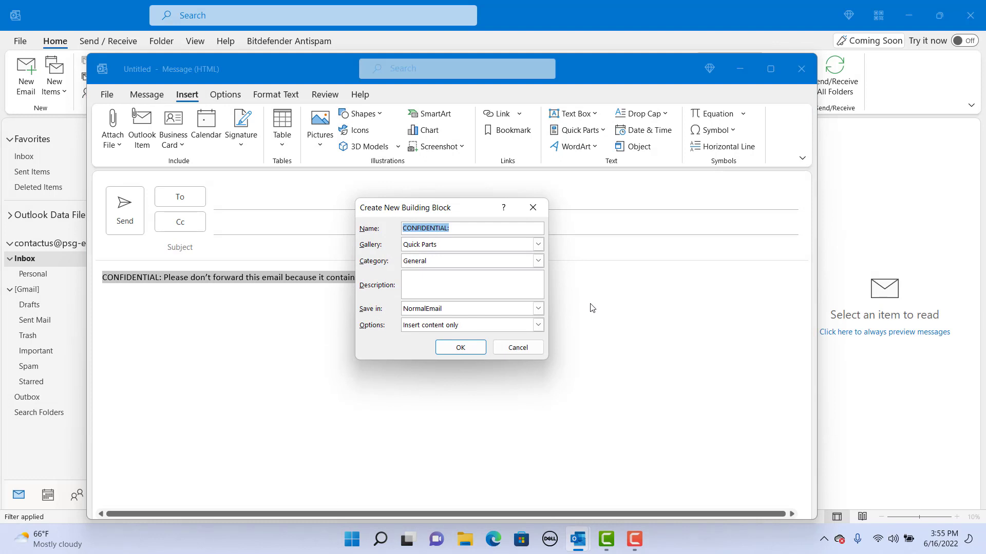
pyautogui.moveTo(419, 222)
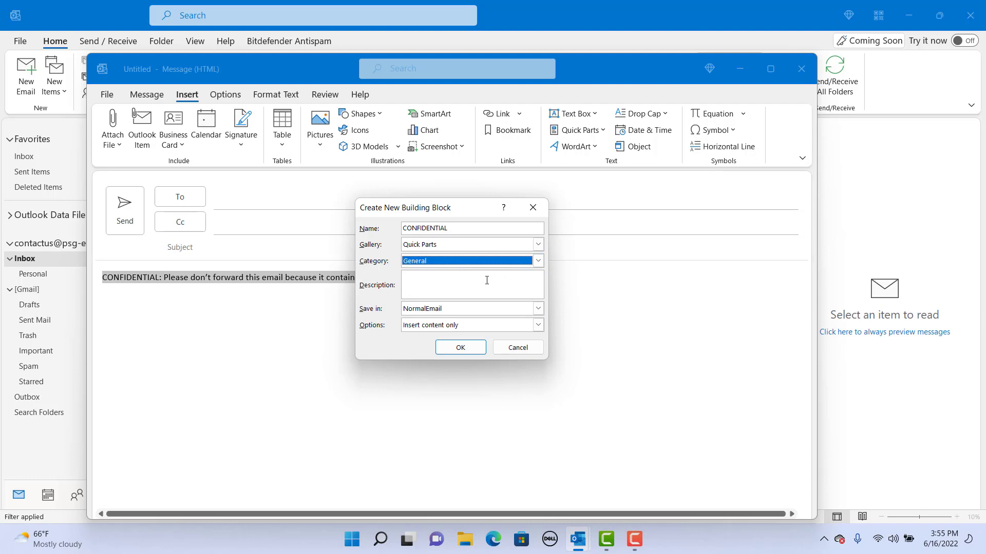
pyautogui.write('Confidential note')
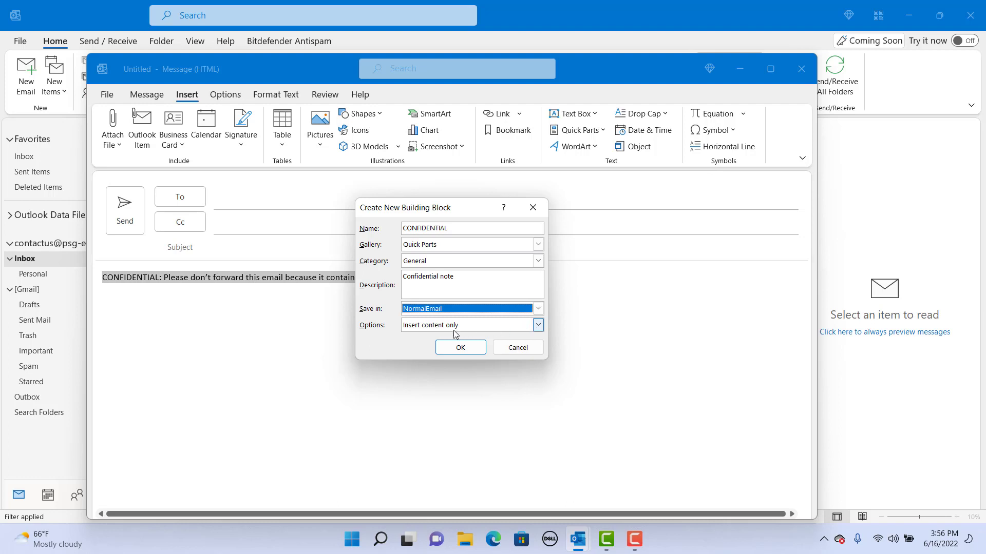
pyautogui.moveTo(427, 338)
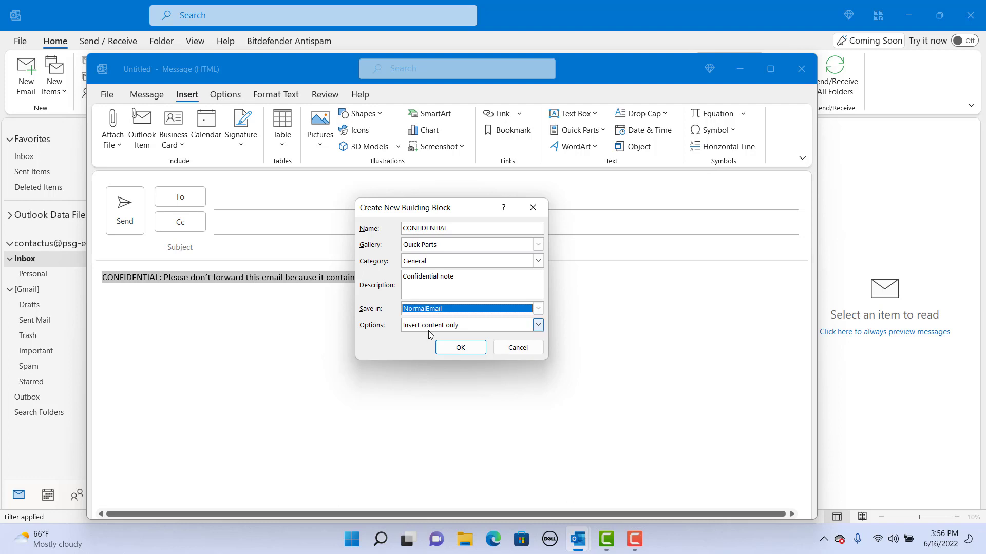
pyautogui.moveTo(408, 334)
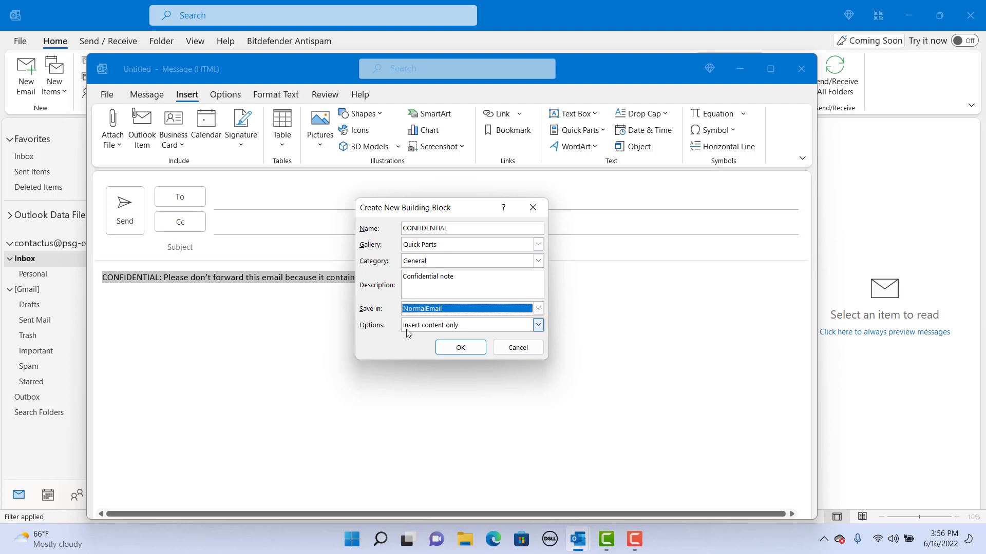
pyautogui.click(537, 326)
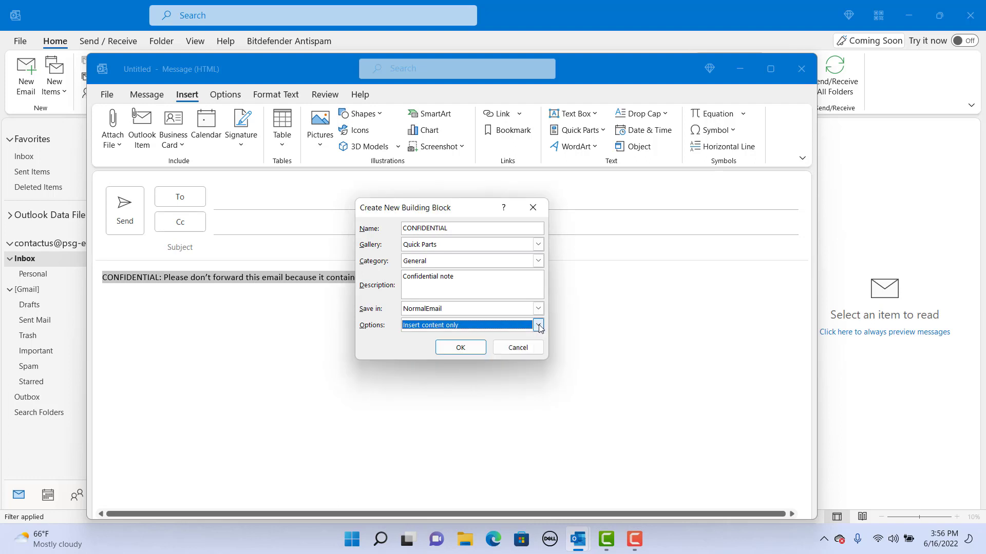
pyautogui.moveTo(460, 348)
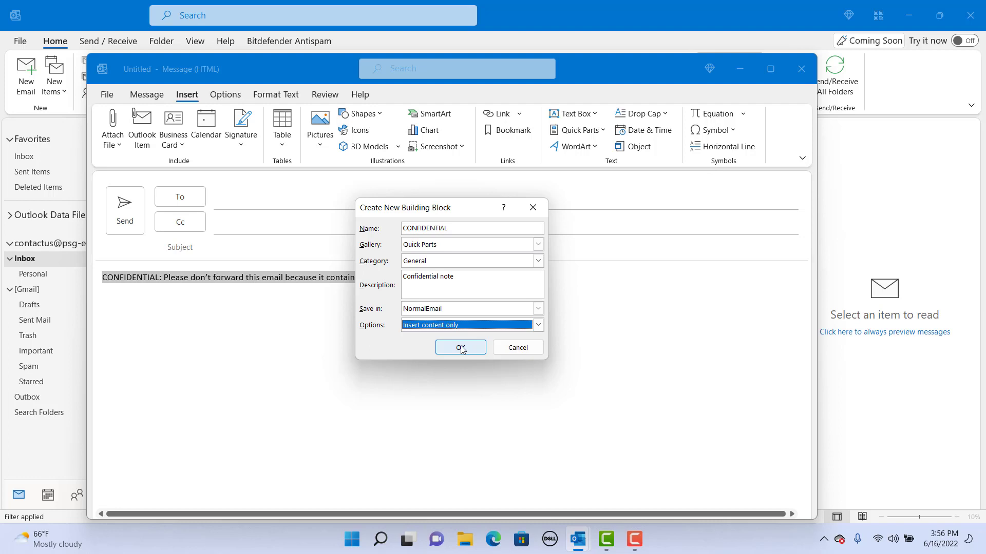
# Step: Confirm the CONFIDENTIAL building block and review it in the Building Blocks Organizer, previewing the full note
pyautogui.click(460, 347)
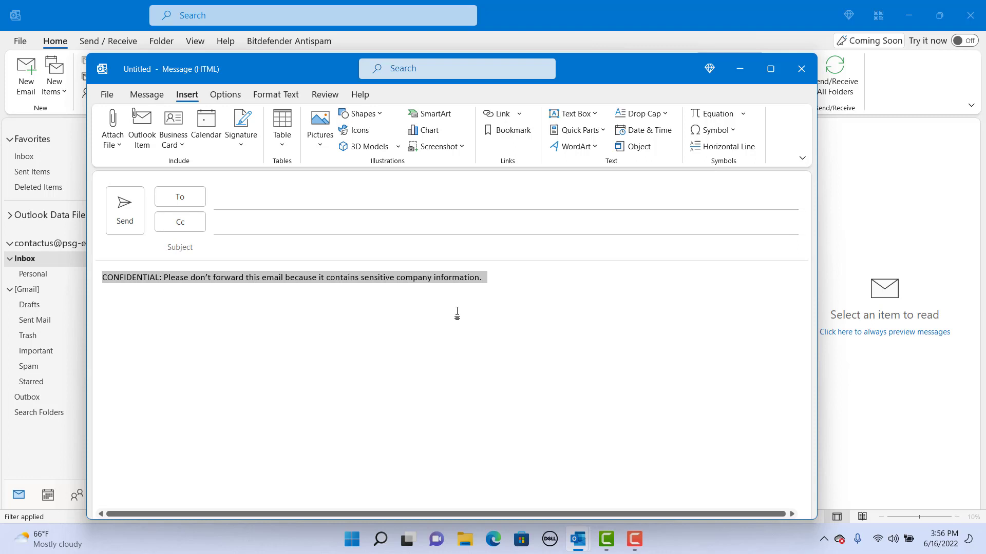
pyautogui.click(576, 130)
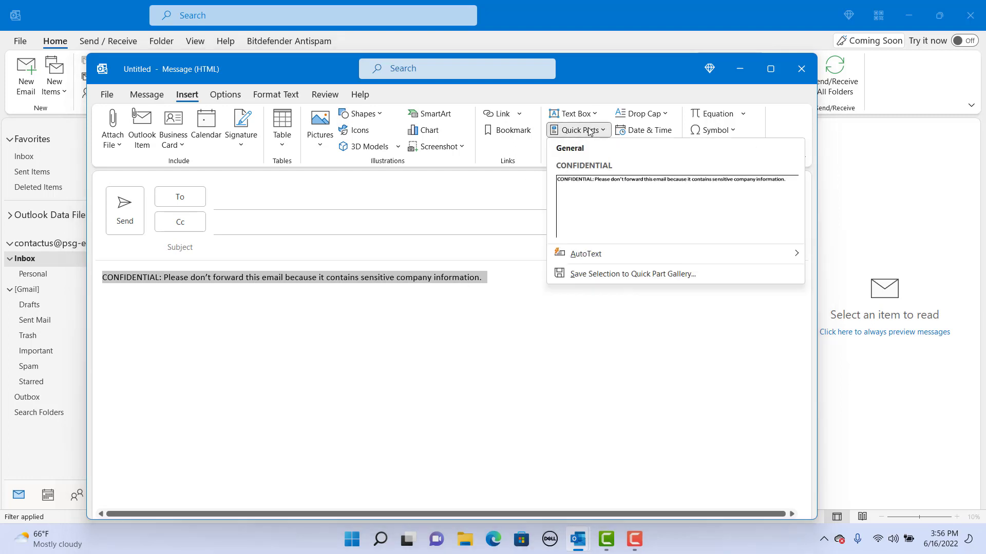
pyautogui.moveTo(598, 146)
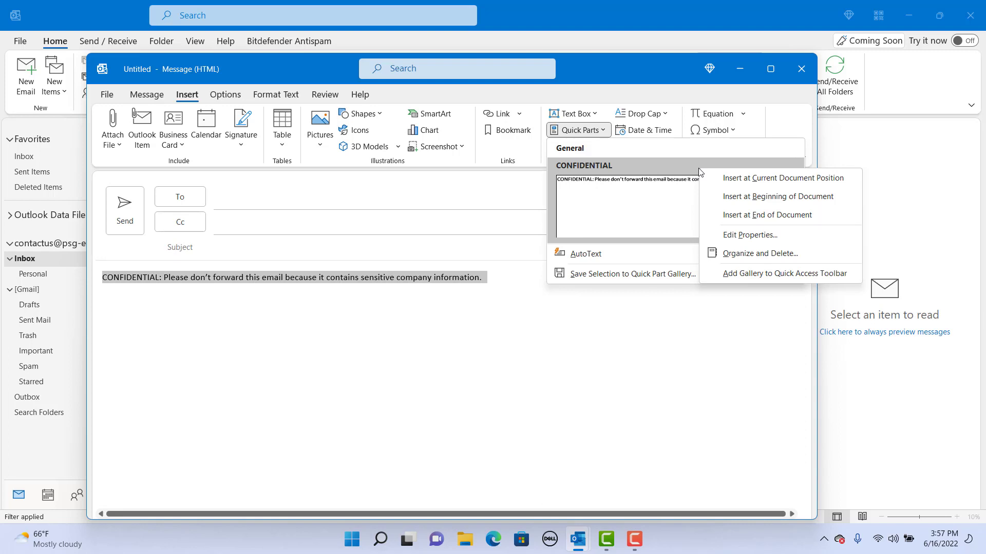
pyautogui.click(760, 254)
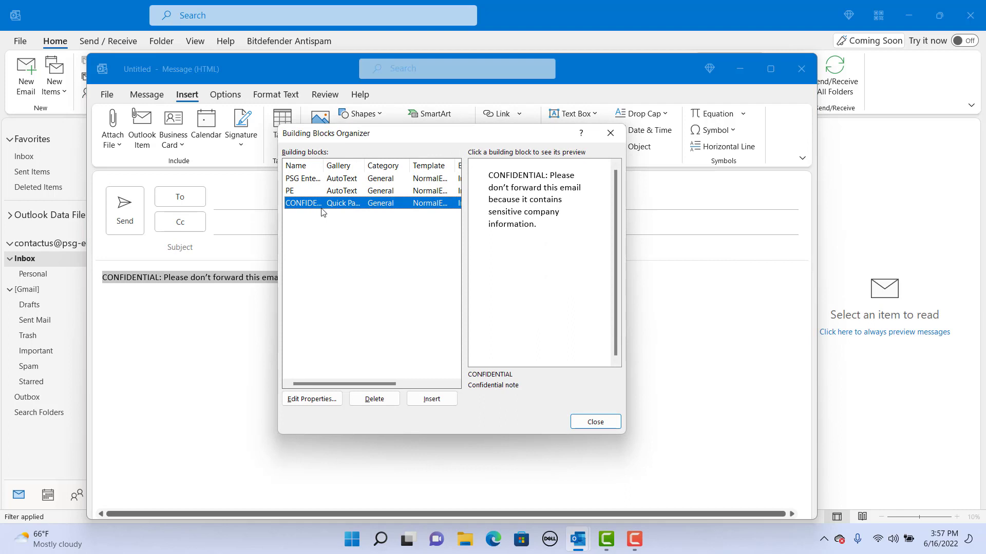
pyautogui.moveTo(360, 339)
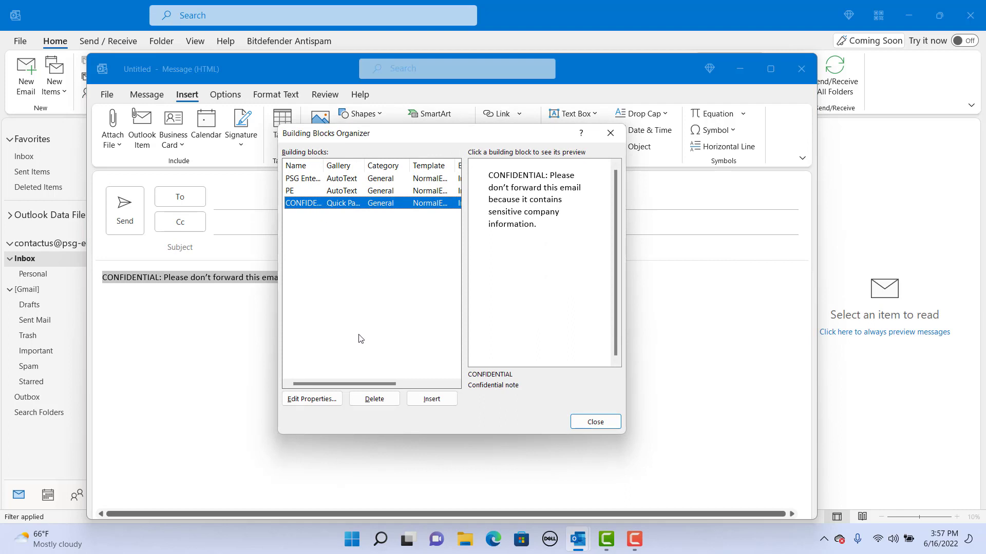
pyautogui.click(374, 399)
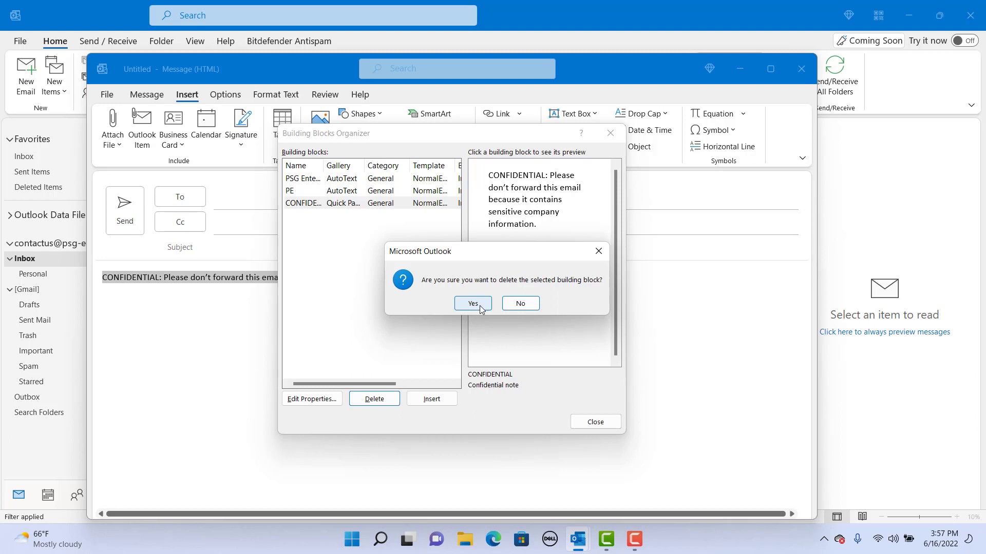
pyautogui.click(471, 304)
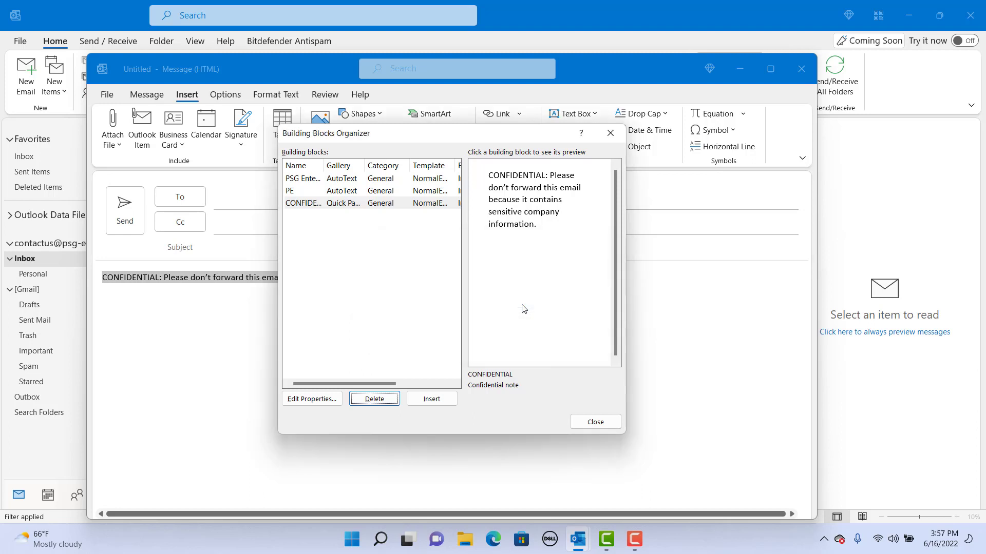
# Step: Close the organizer, discard the draft message without saving, and start a new email
pyautogui.click(431, 398)
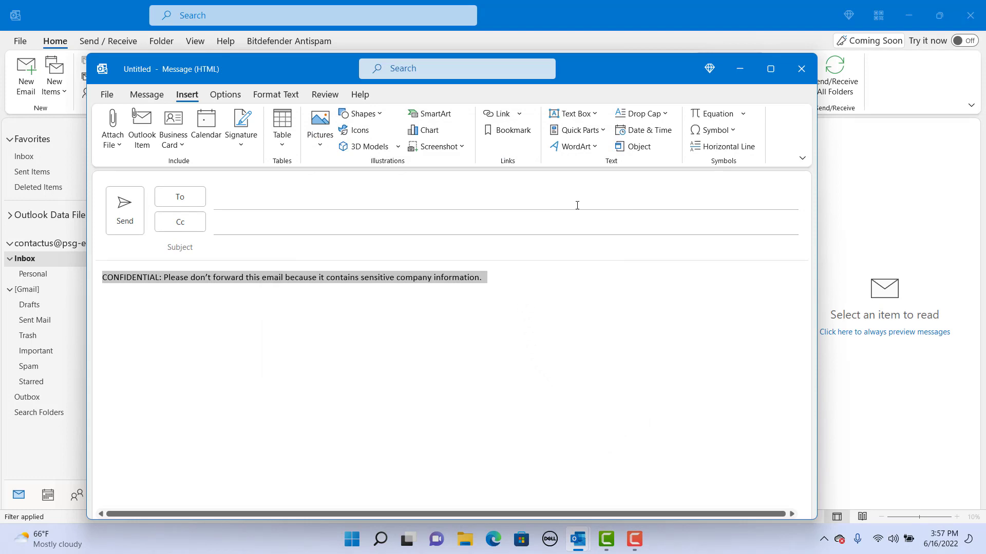
pyautogui.click(800, 69)
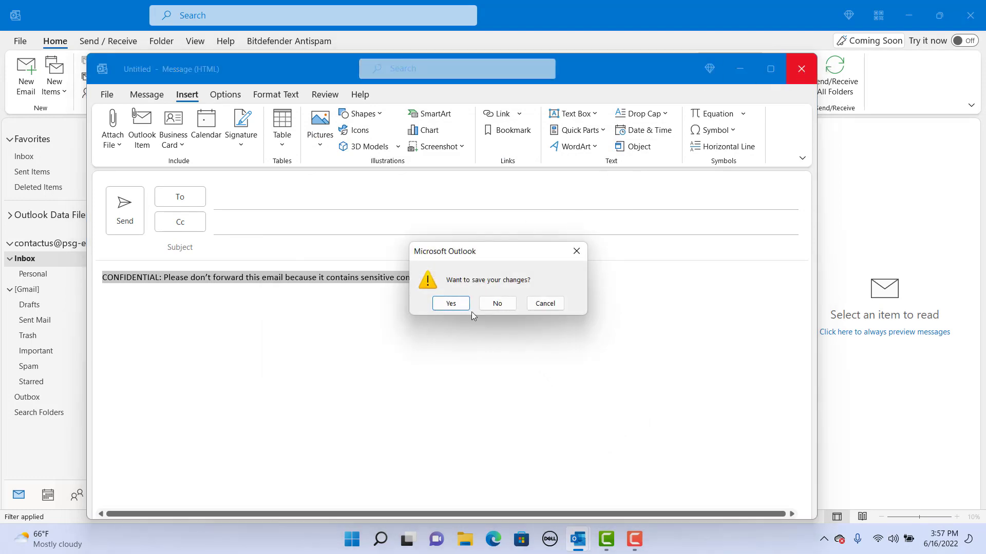
pyautogui.click(496, 303)
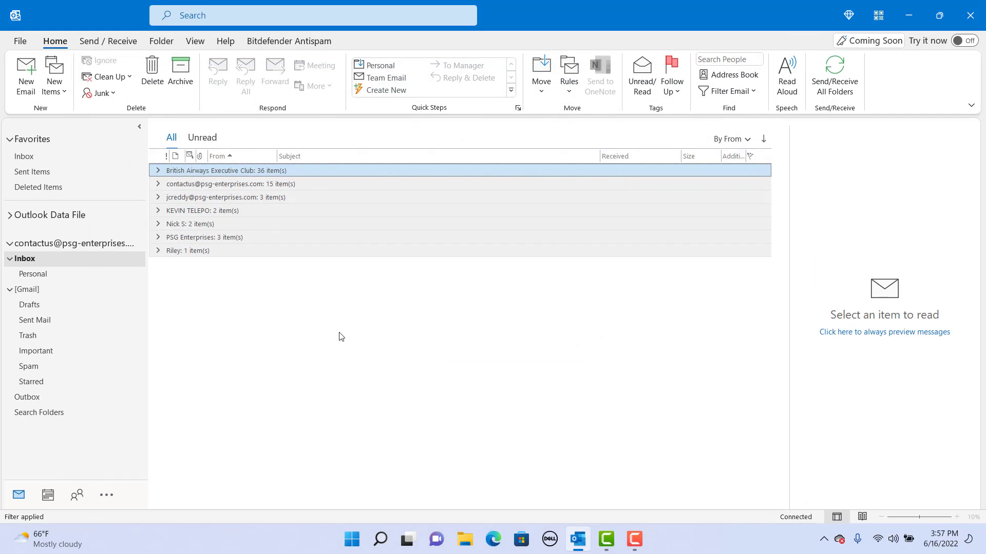
pyautogui.moveTo(254, 345)
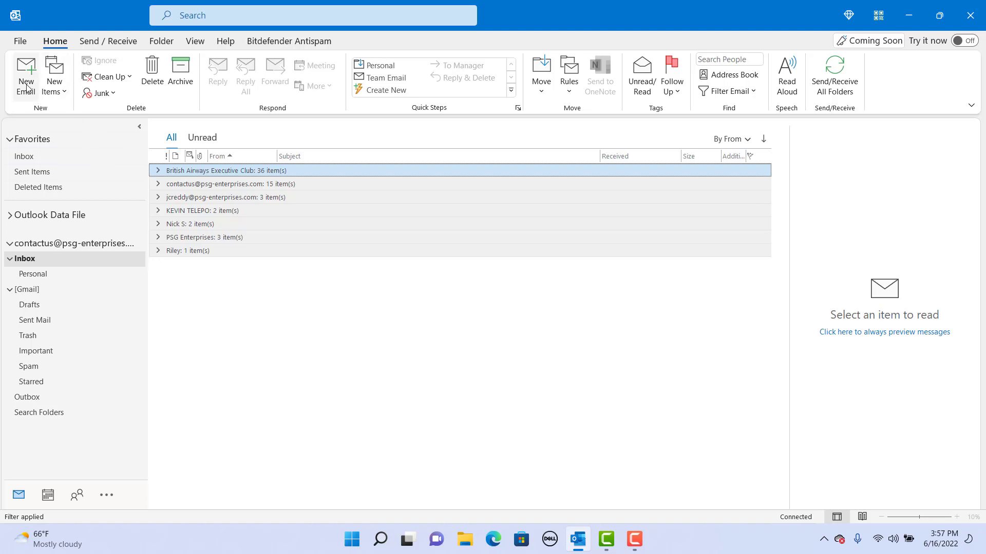
pyautogui.click(24, 74)
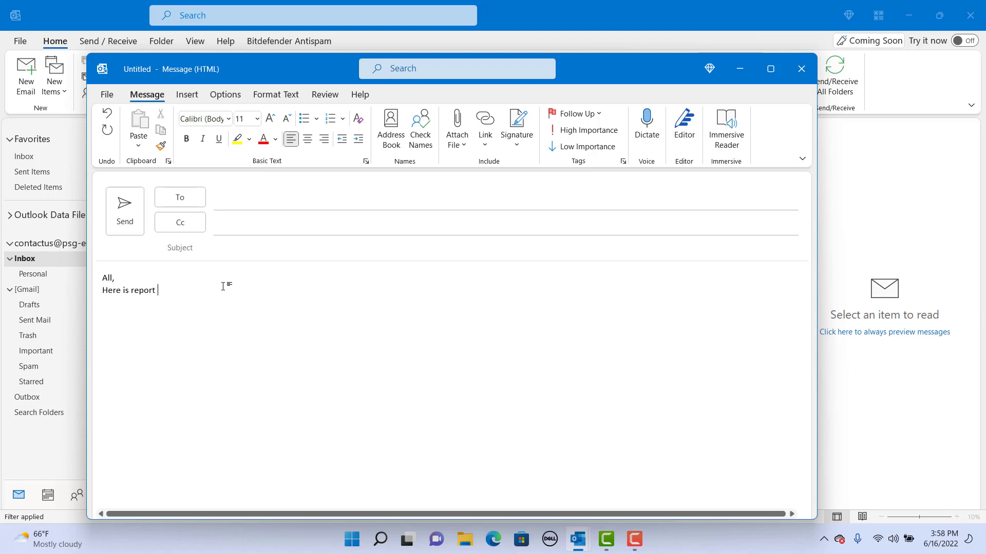
# Step: Write the note that last quarter's company sales numbers are not as per expectations
pyautogui.write('on company sa')
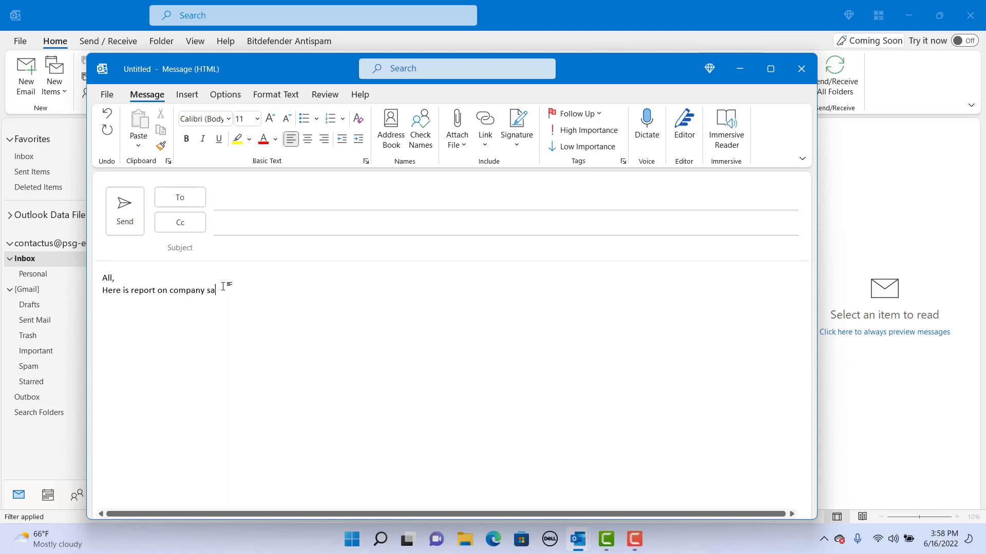
pyautogui.write('les for')
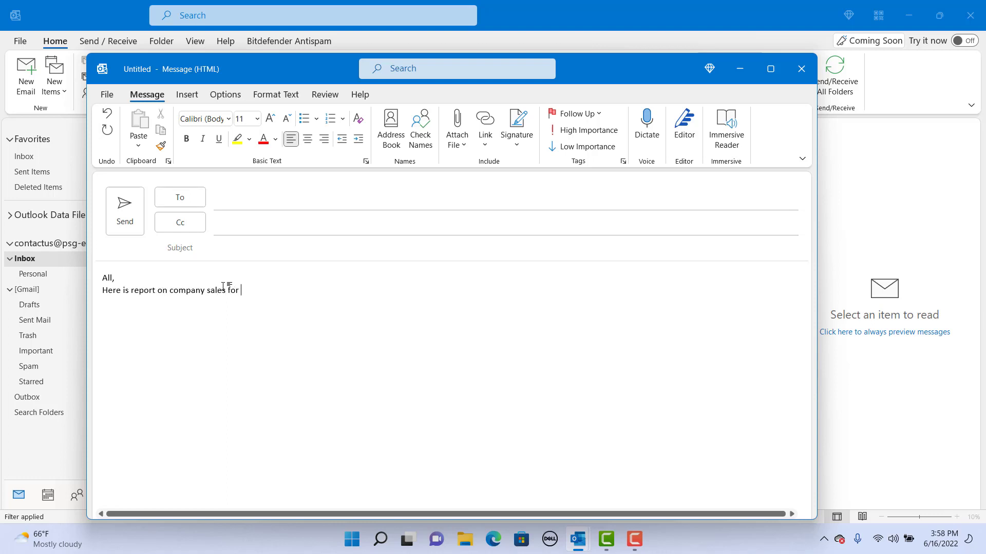
pyautogui.write('last quarter.')
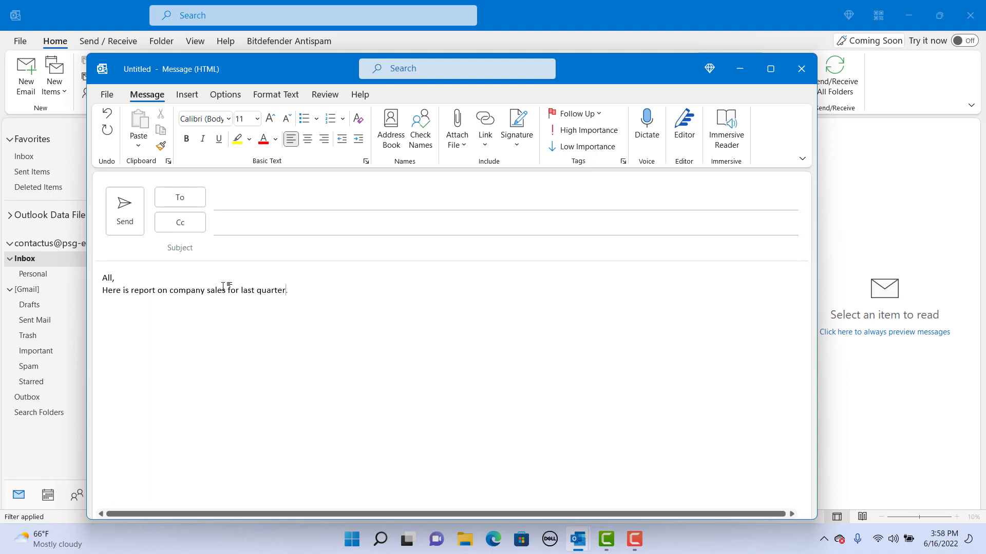
pyautogui.write(', the n')
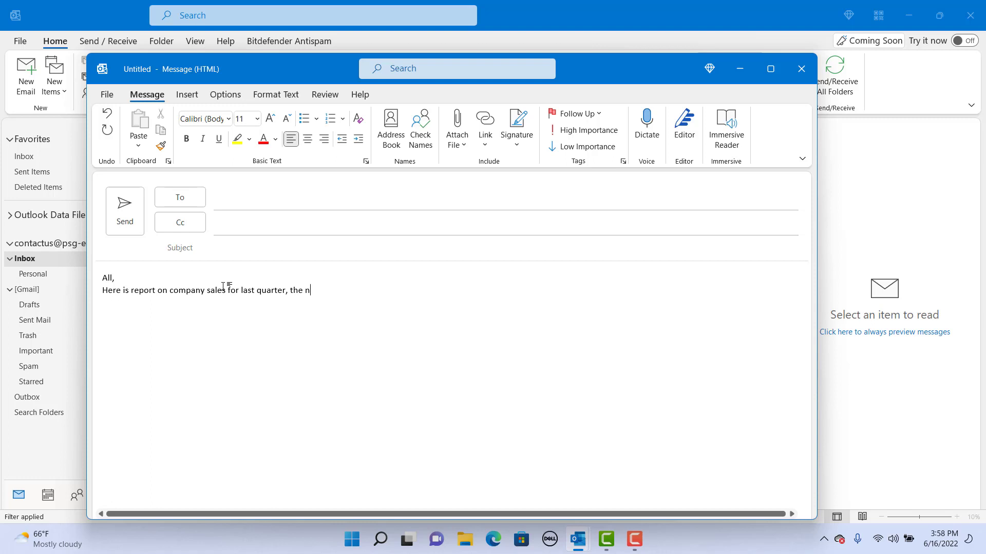
pyautogui.write('umbers ar')
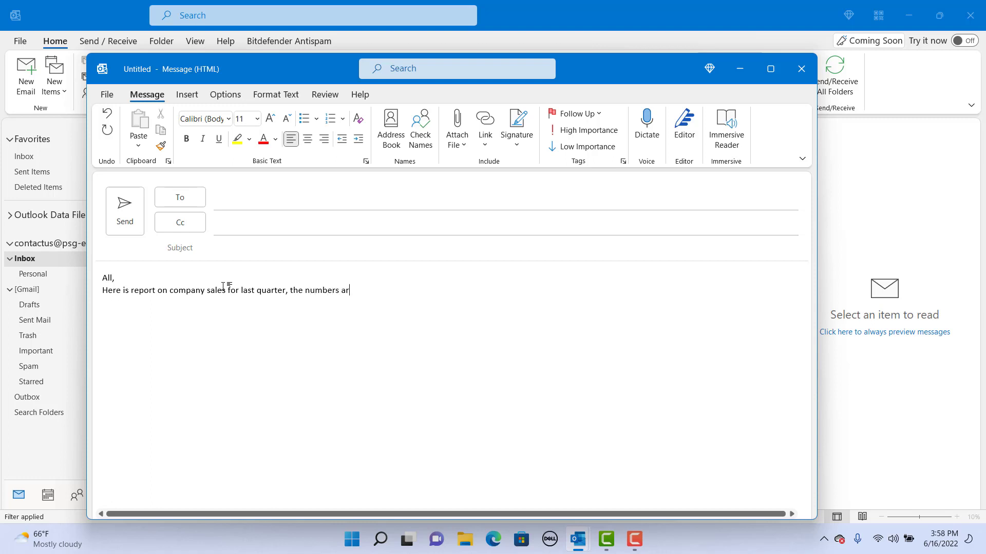
pyautogui.write('e not as per expectations.')
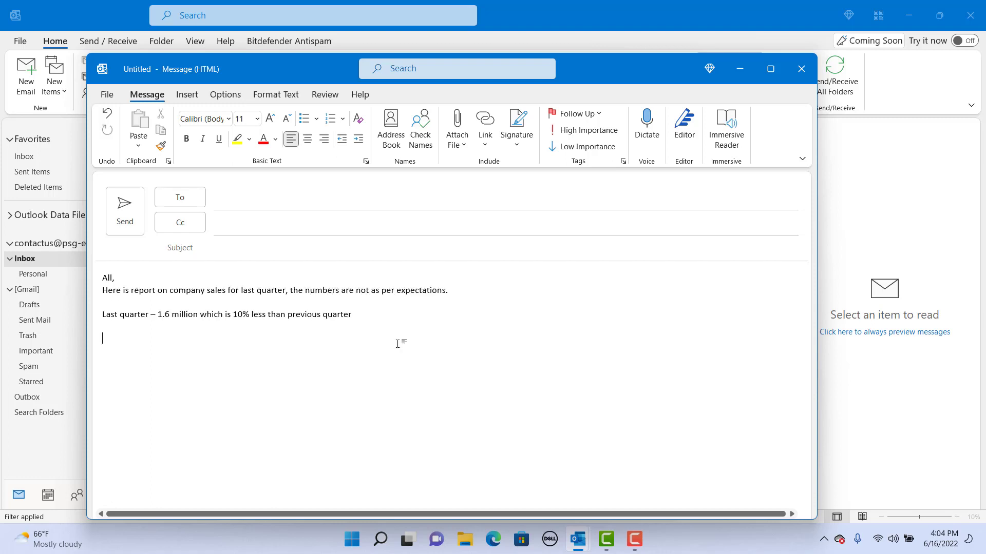
# Step: Insert the saved CONFIDENTIAL quick part below the sales note via the Building Blocks Organizer
pyautogui.click(186, 95)
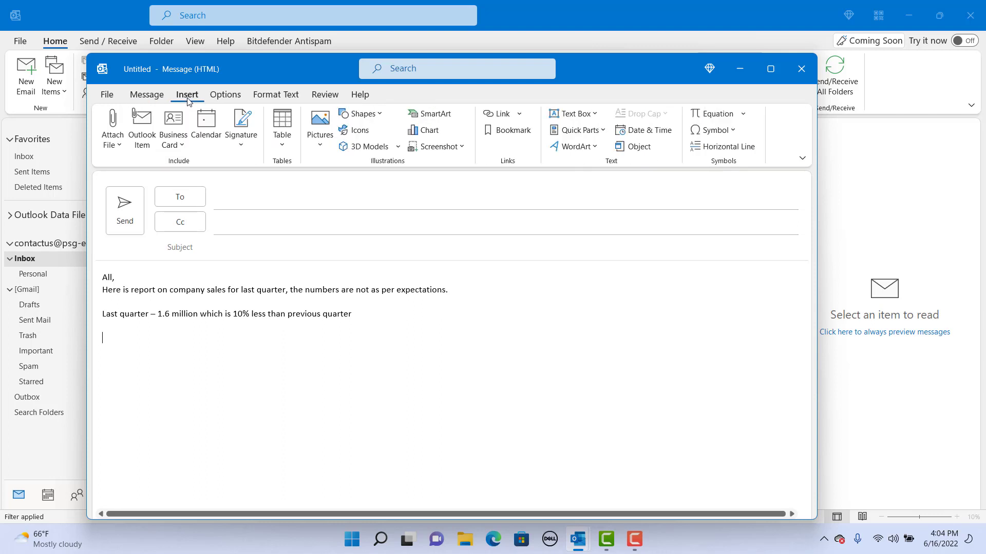
pyautogui.click(575, 130)
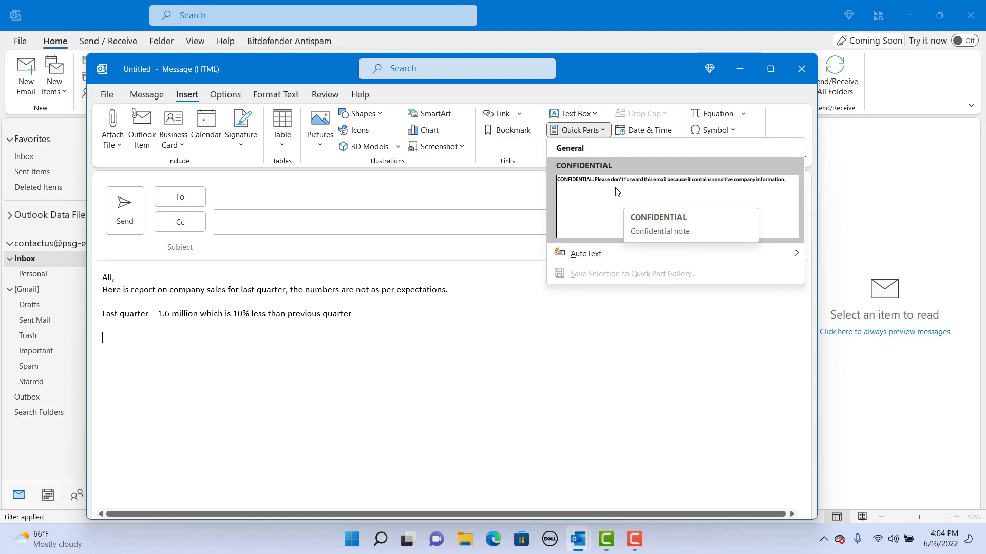
pyautogui.moveTo(662, 195)
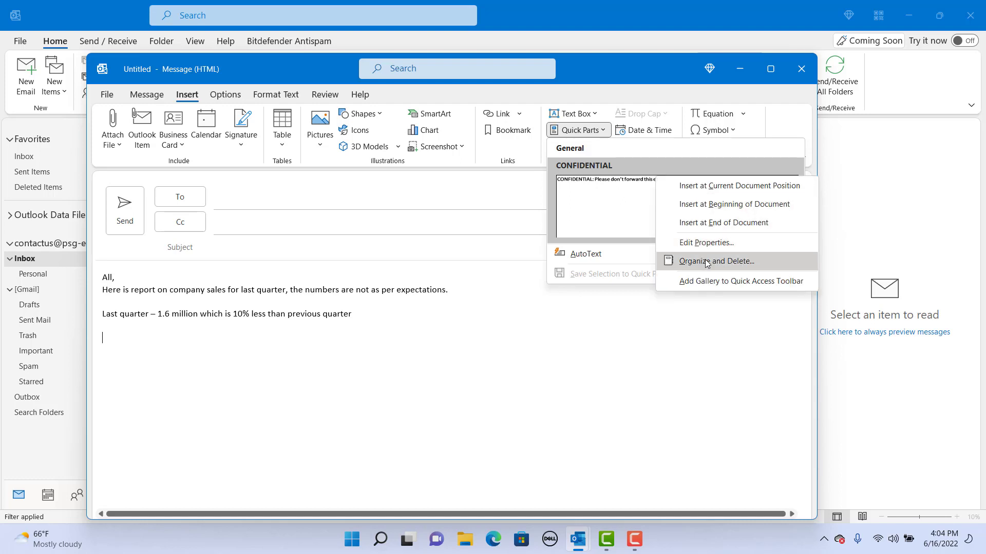
pyautogui.click(718, 260)
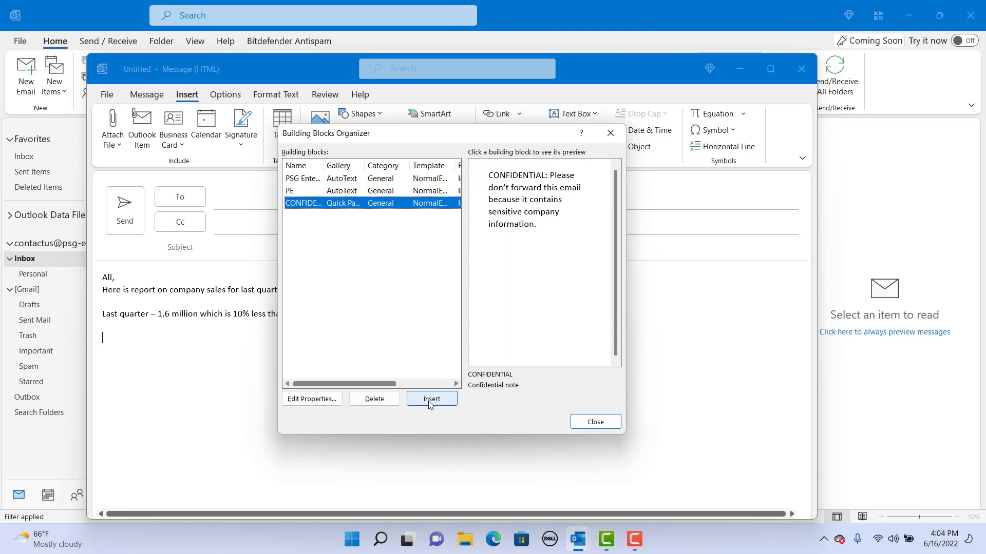
pyautogui.click(432, 398)
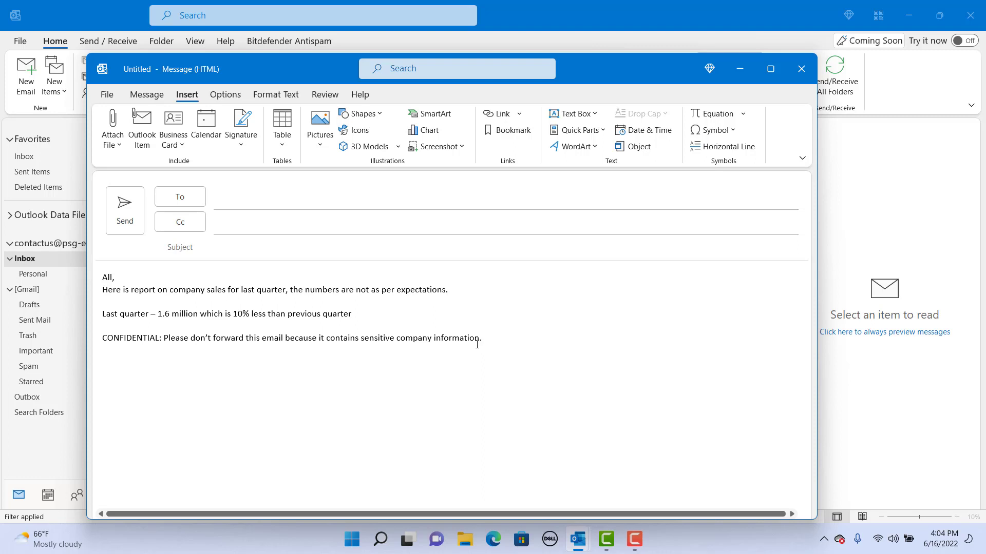
pyautogui.moveTo(641, 456)
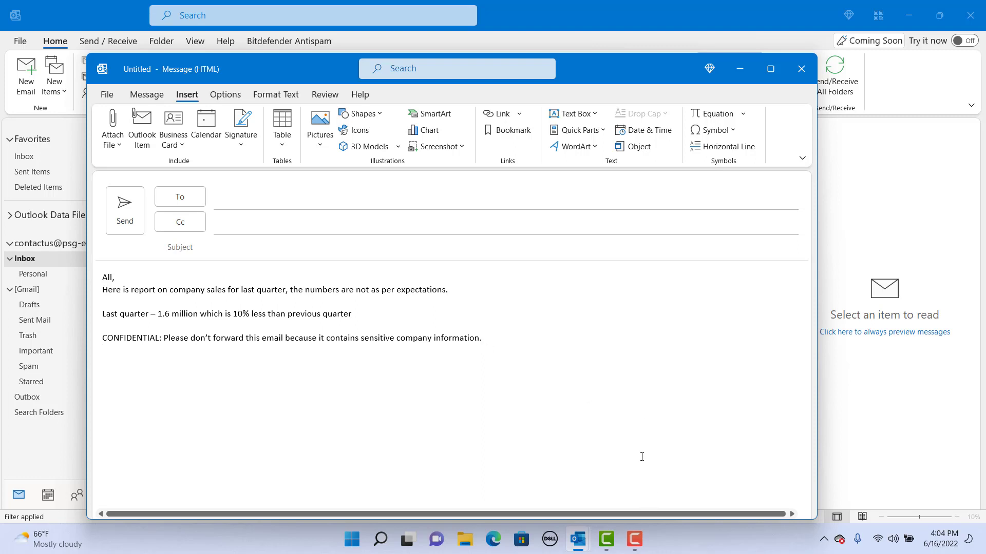